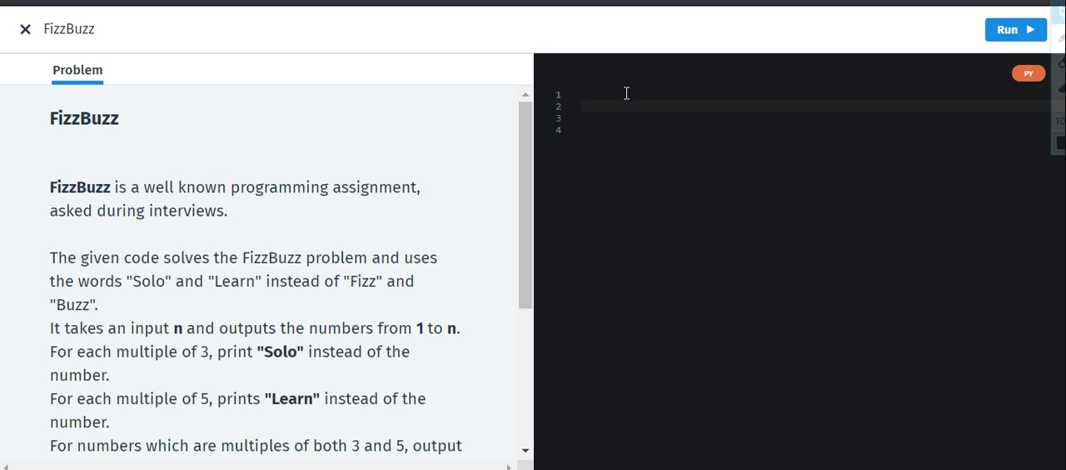
Read through the FizzBuzz task description about the input number n.
left_click(600, 94)
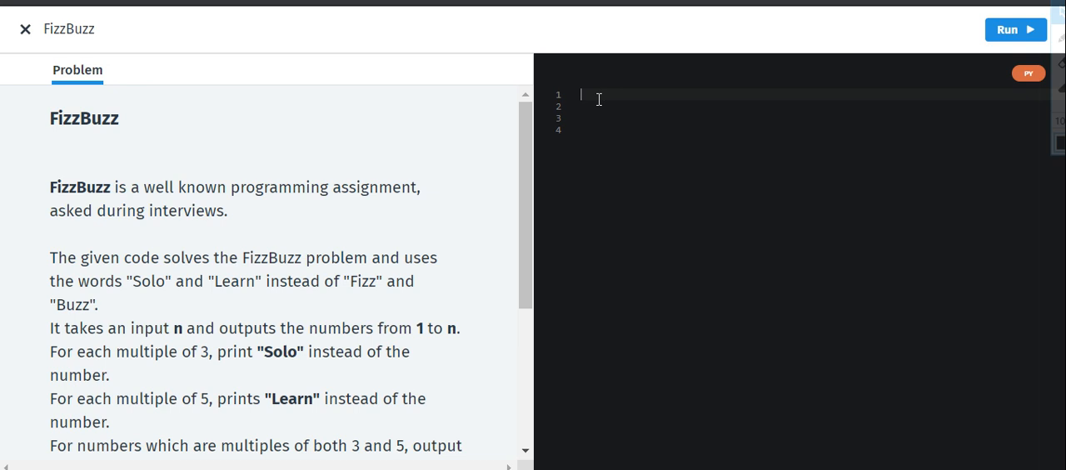
mouse_move(530, 200)
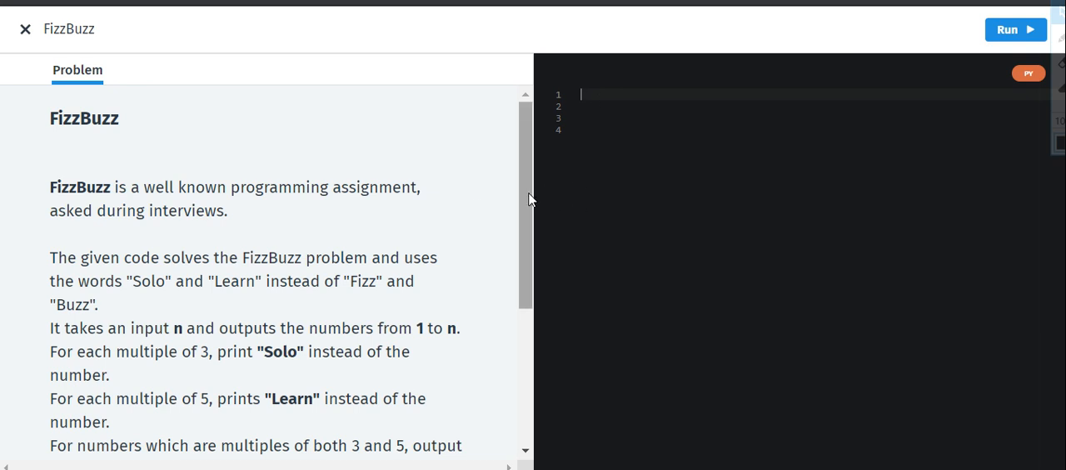
scroll("down", 3)
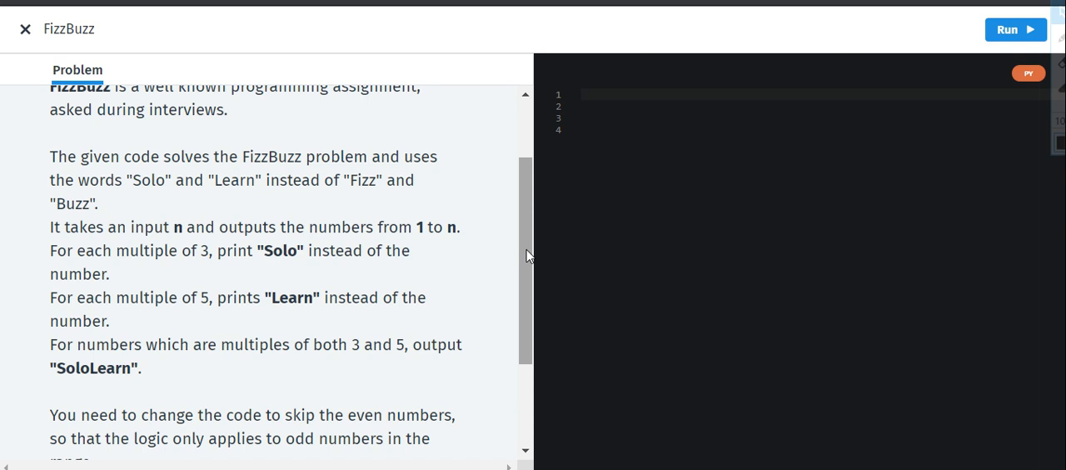
mouse_move(529, 256)
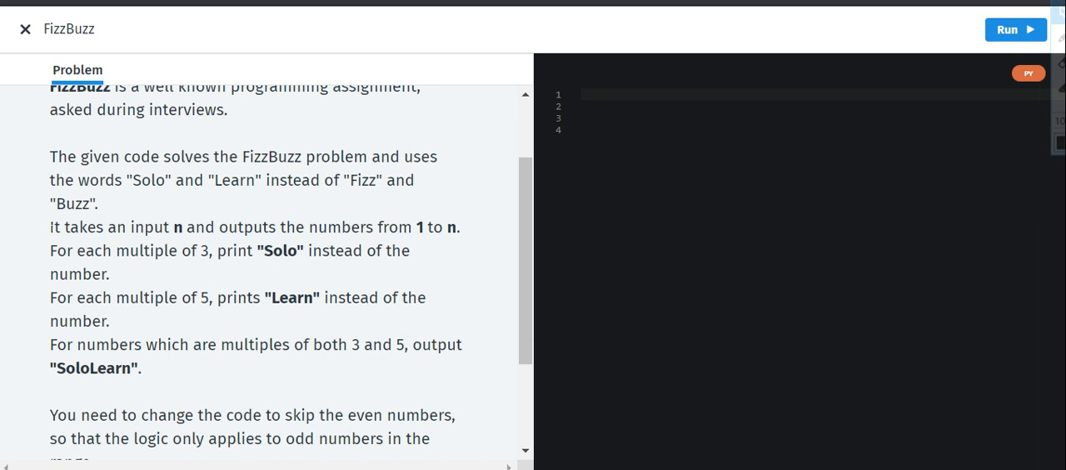
triple_click(249, 227)
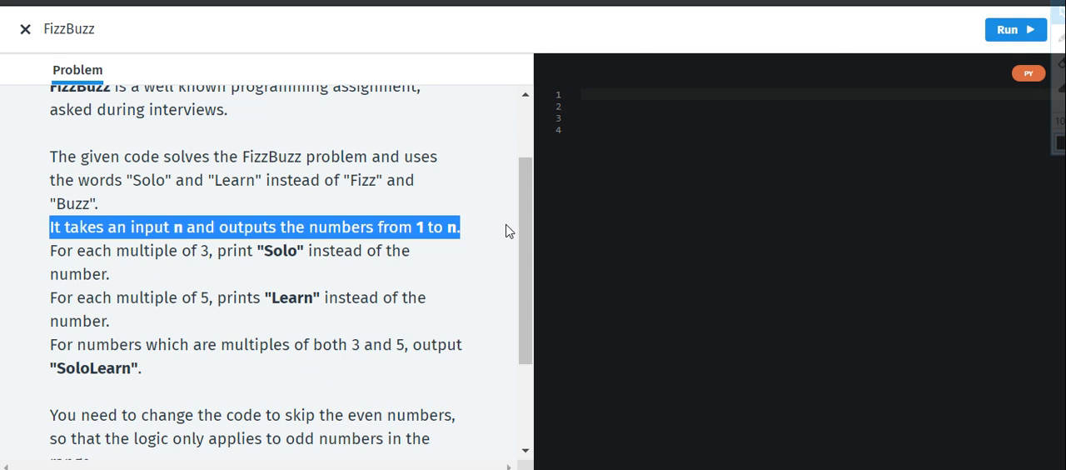
mouse_move(654, 247)
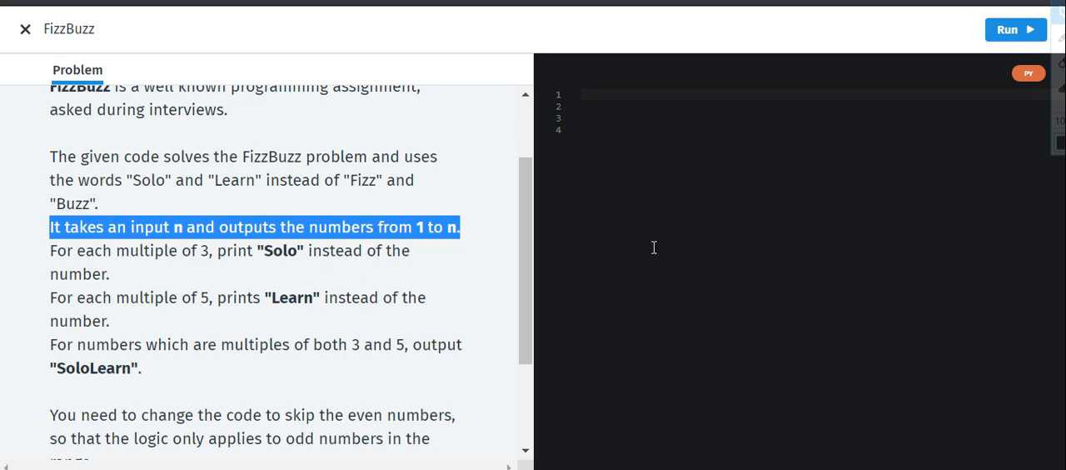
scroll("down", 3)
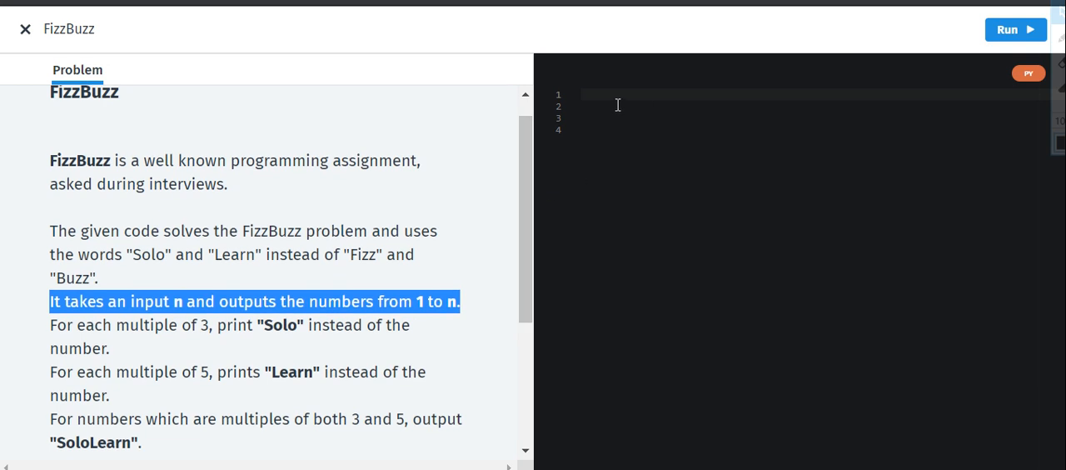
Write the first line n = int(input()) to read the input as an integer.
left_click(588, 93)
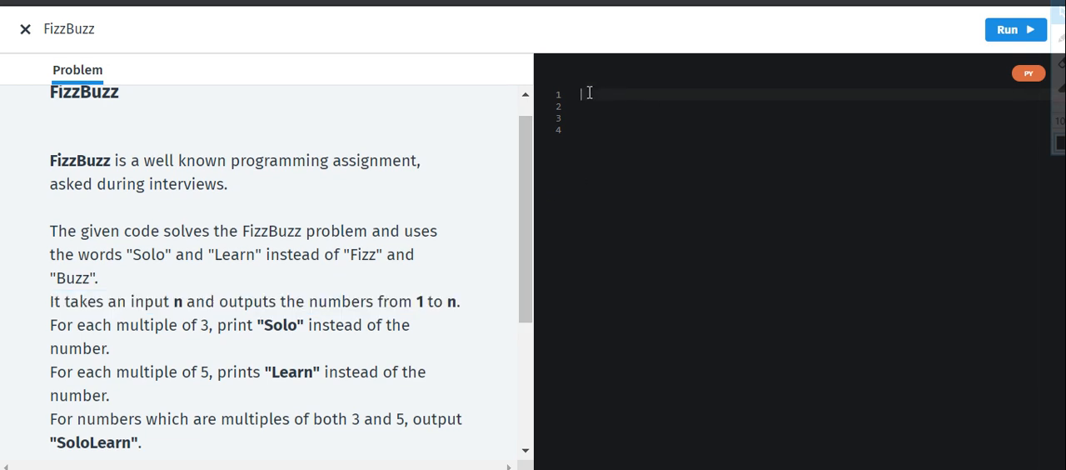
type("n")
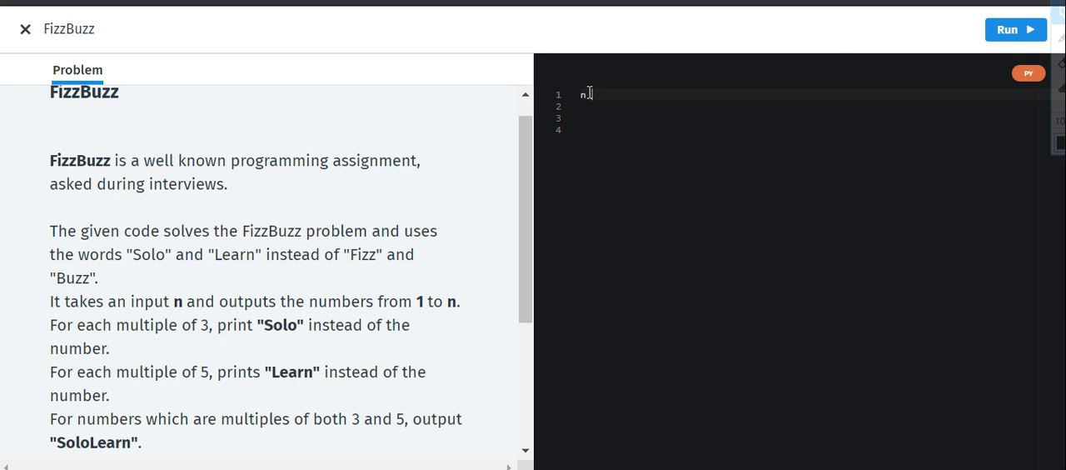
type("= inp")
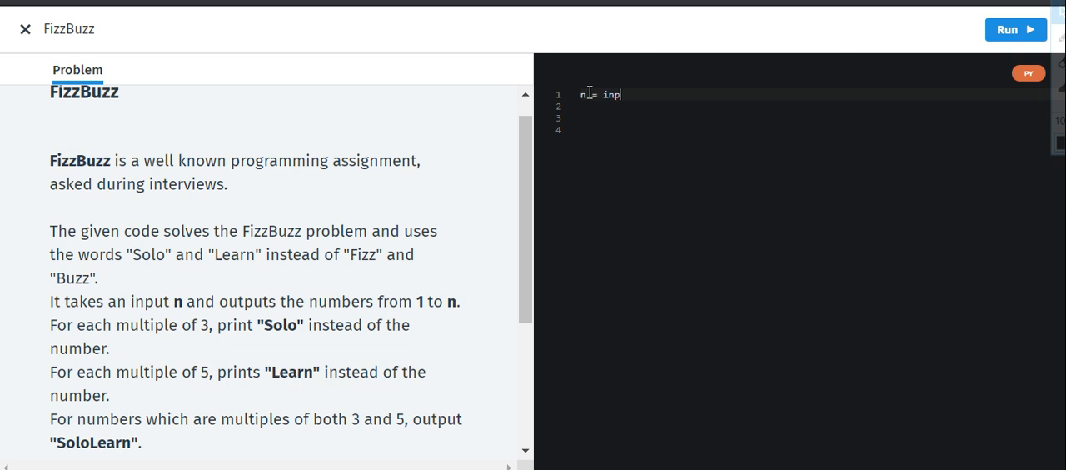
type("int")
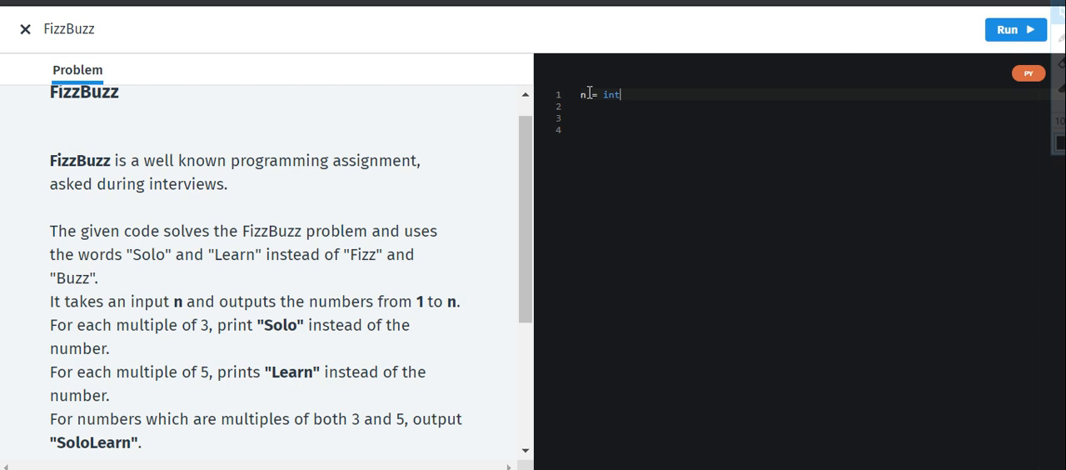
type("()")
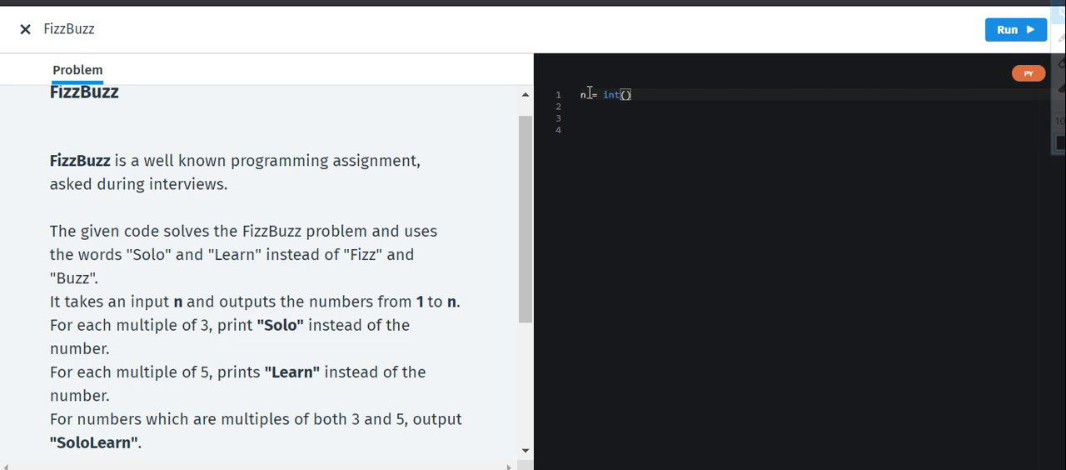
type("inpi")
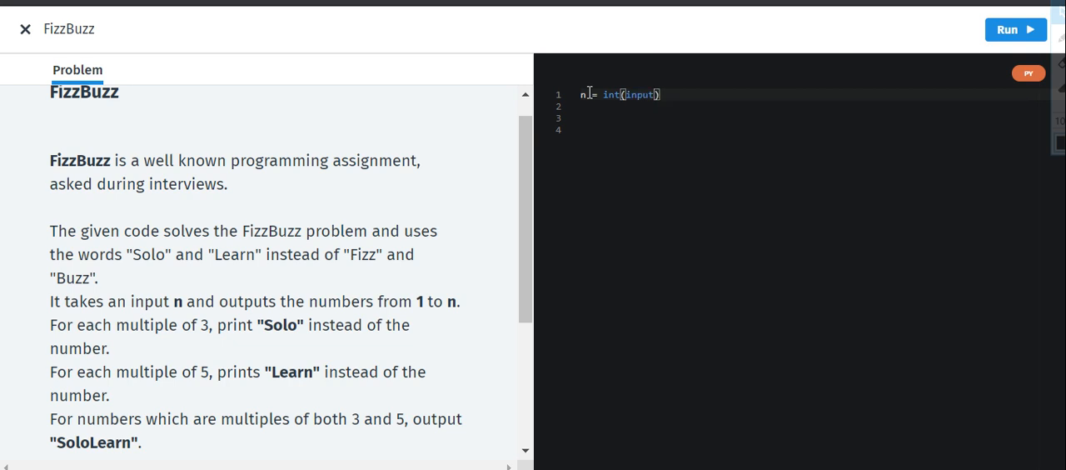
type("()")
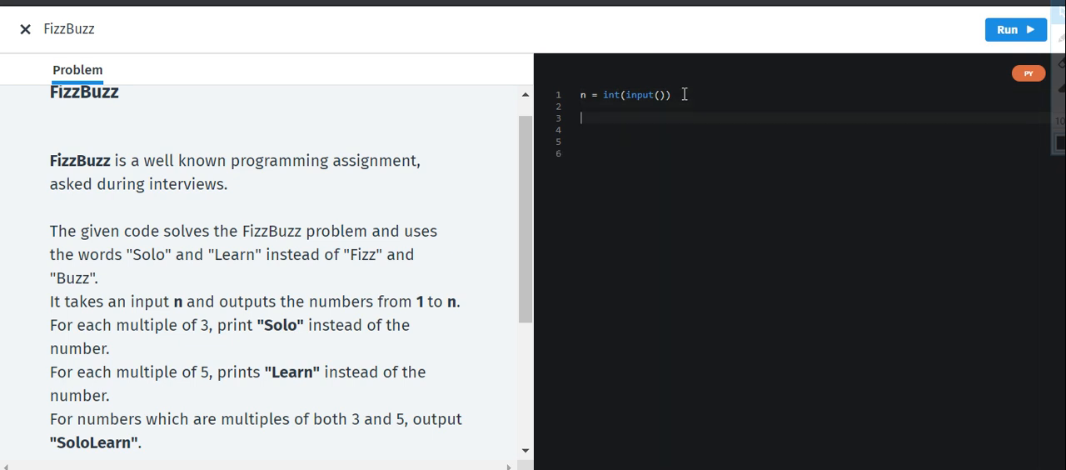
Type the loop header for x in range(1,n,2): on line 3.
type("for")
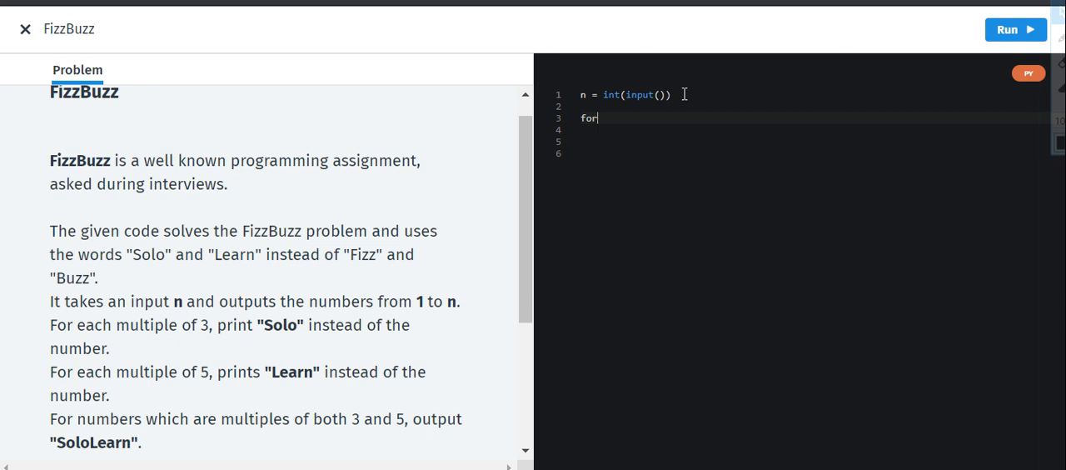
type("x in")
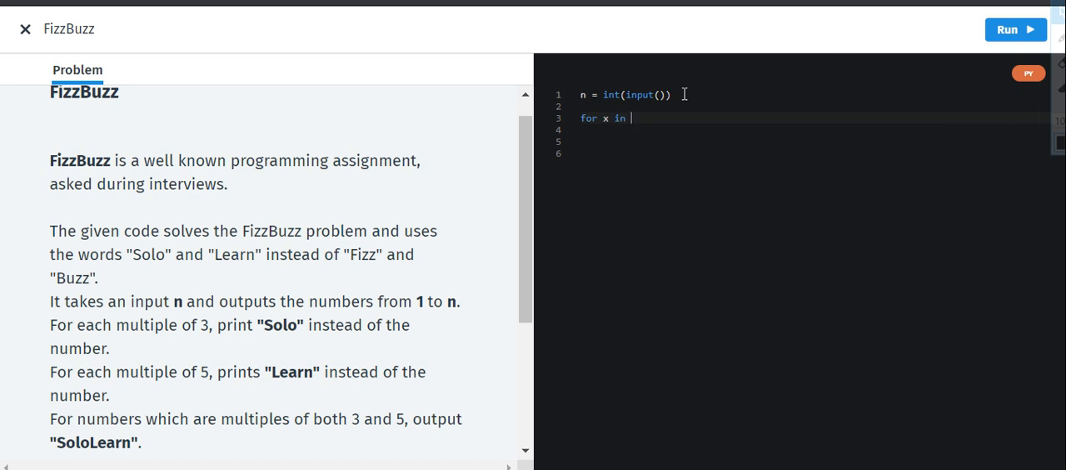
type("loop")
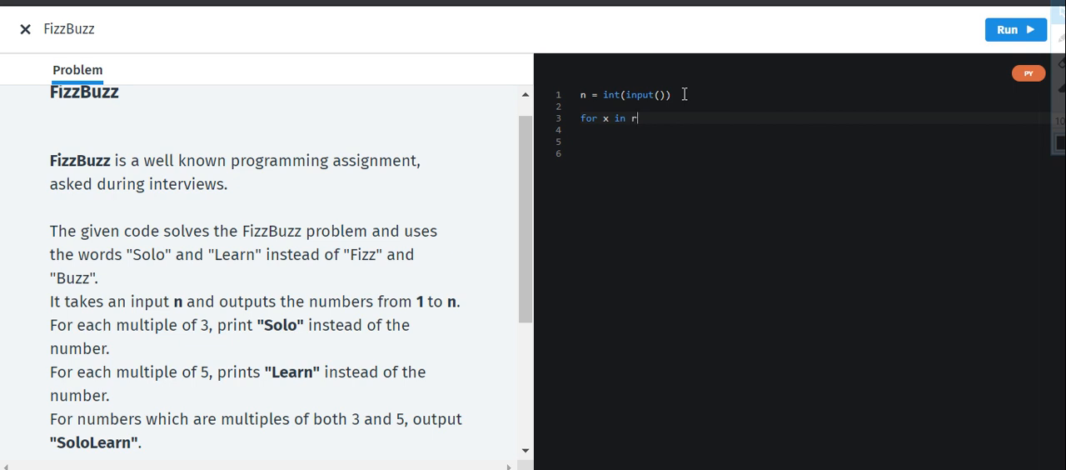
type("ange")
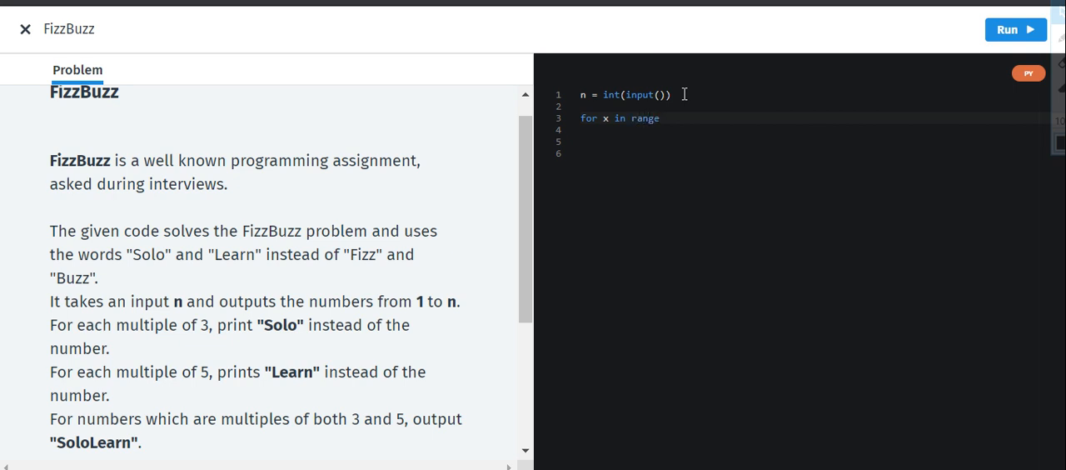
type("()")
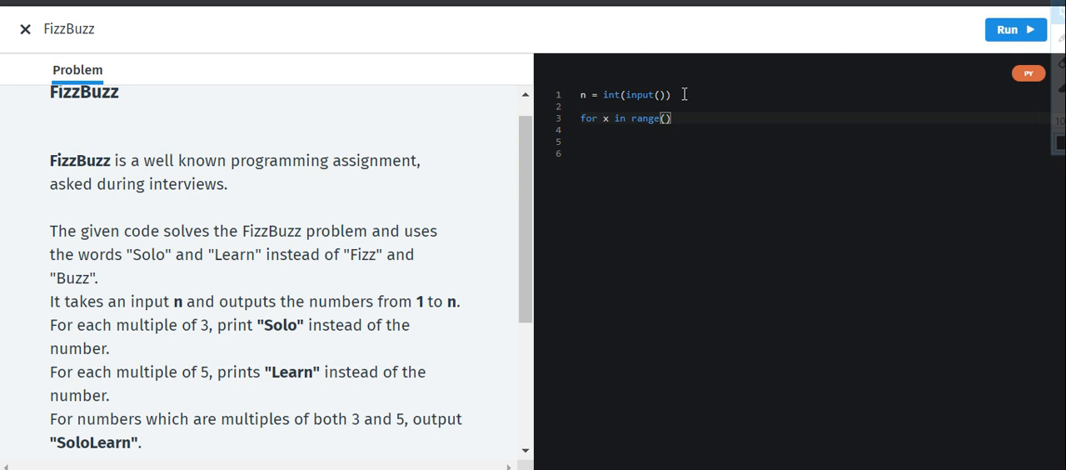
type(",")
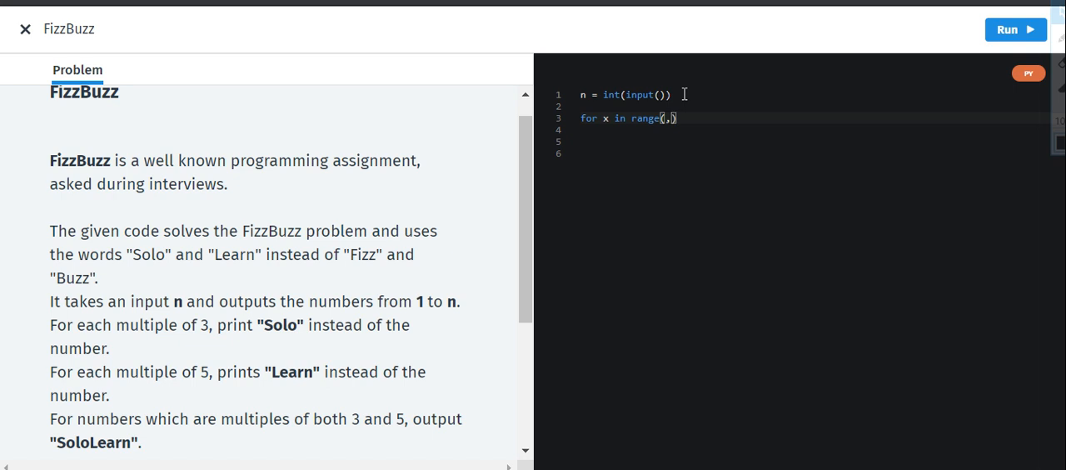
type("1")
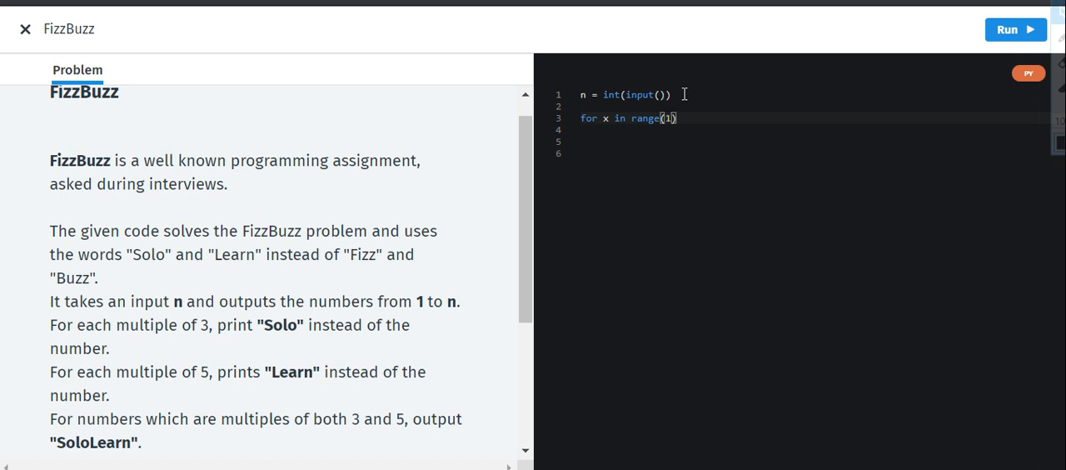
type(",n,")
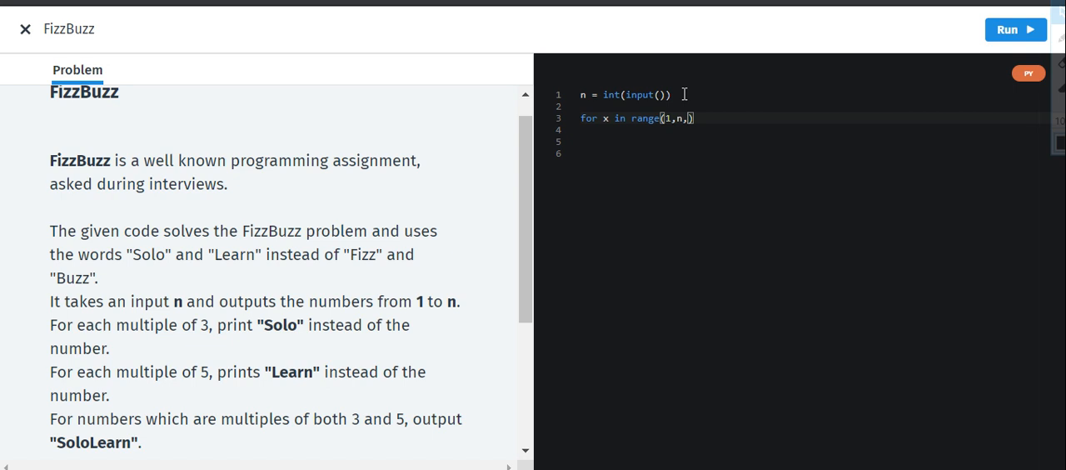
type("2")
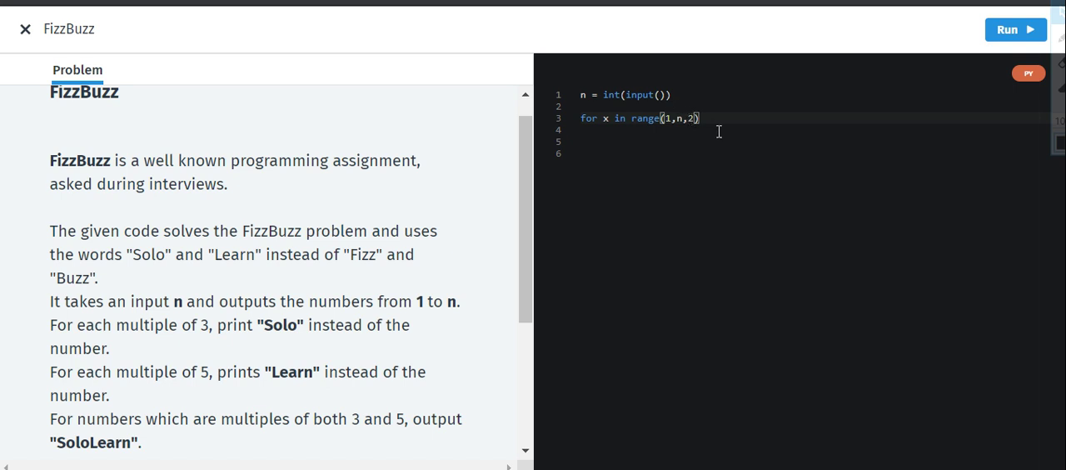
mouse_move(712, 119)
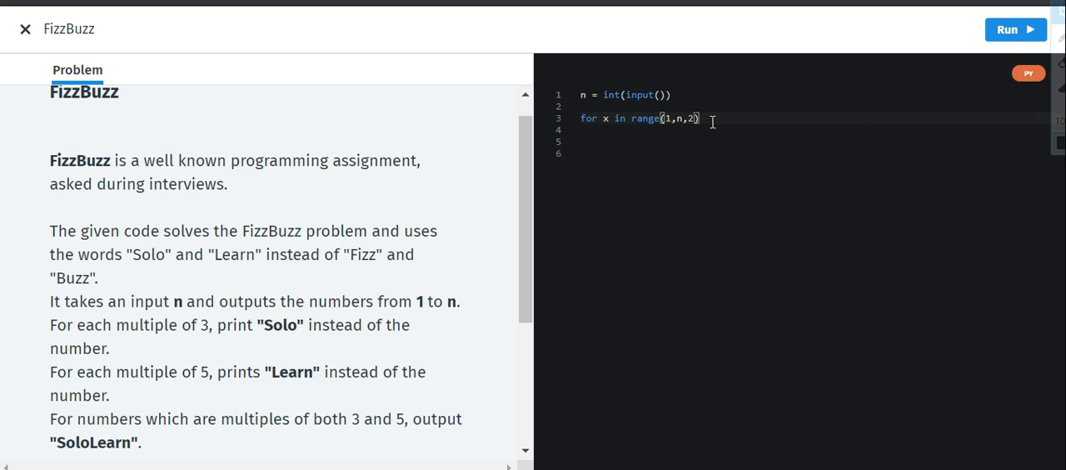
type(":")
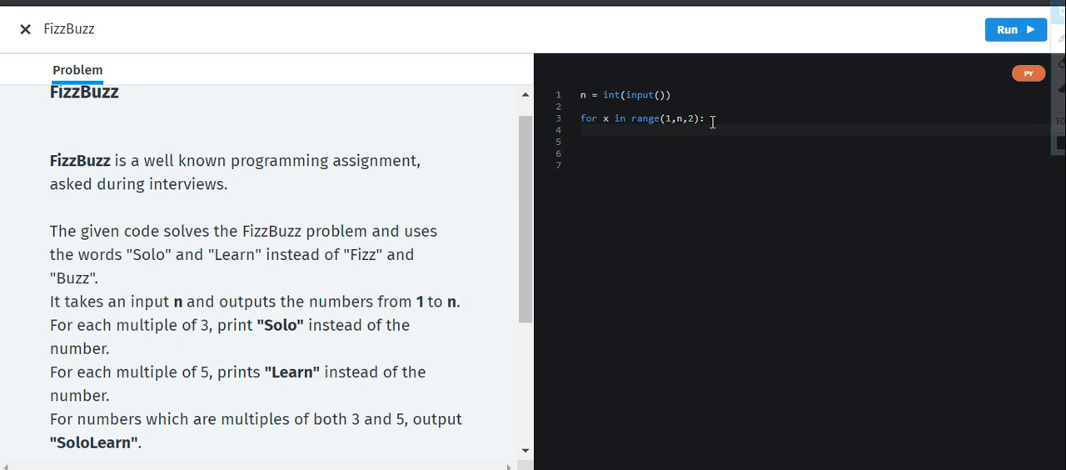
Write the condition if x % 3 == 0 and x % 5 == 0: inside the loop.
type("if")
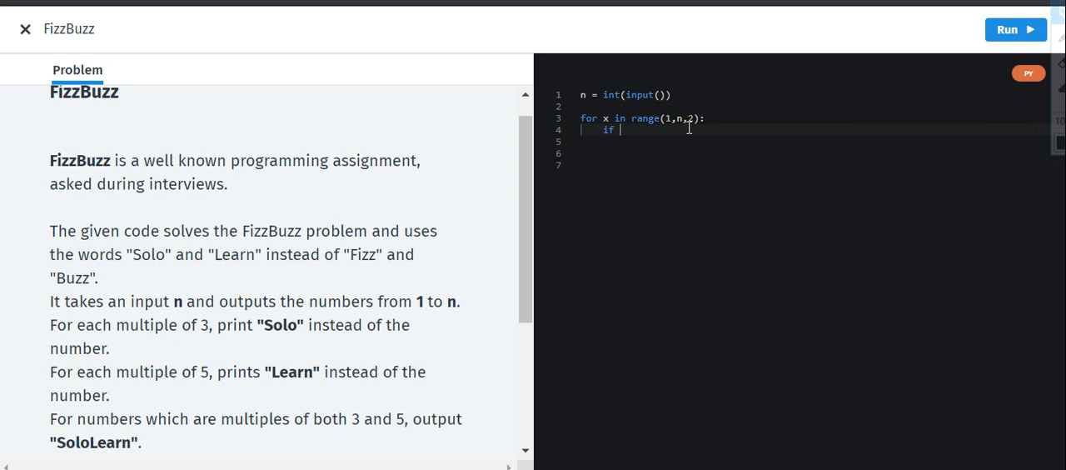
type("x")
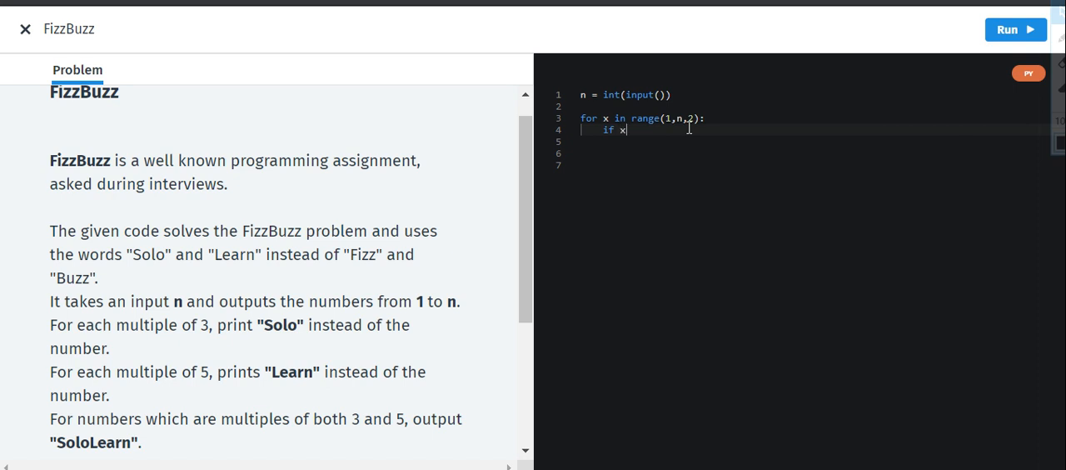
type("%")
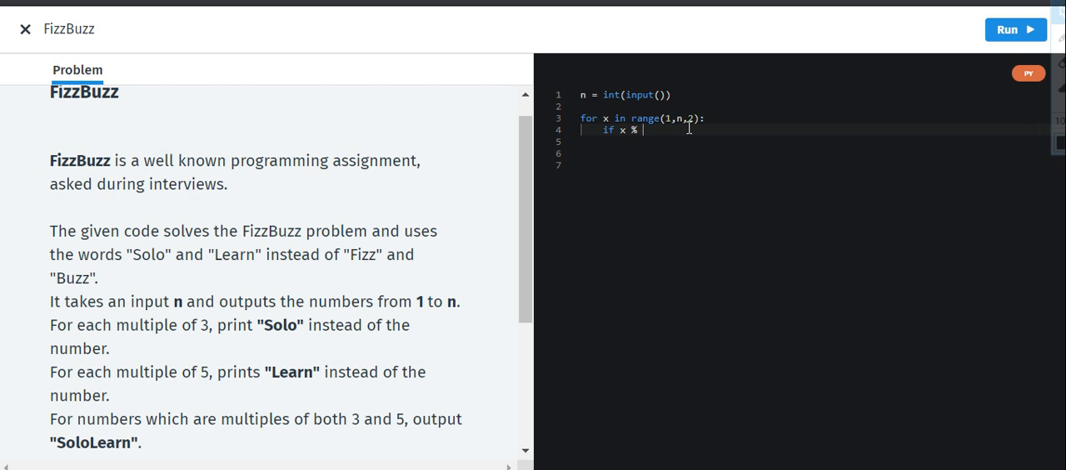
type("3 ==")
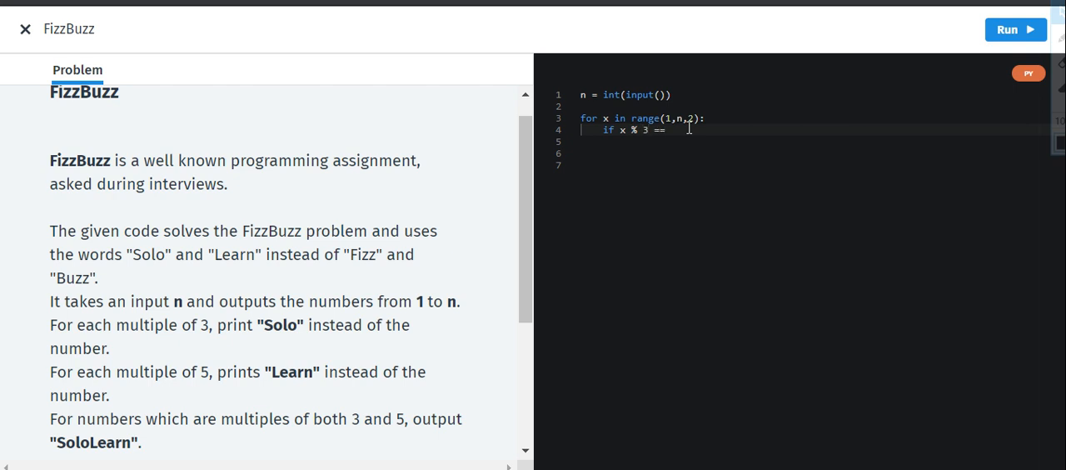
type("0")
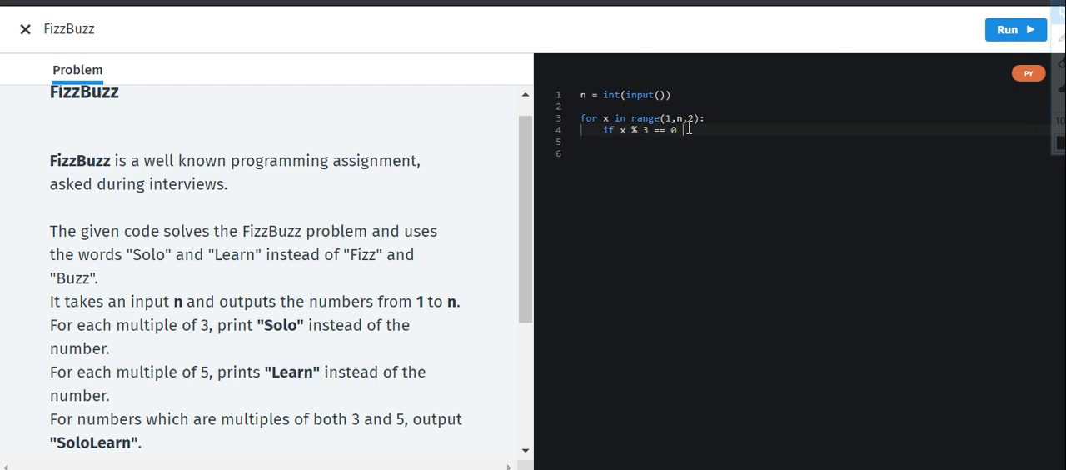
type("and")
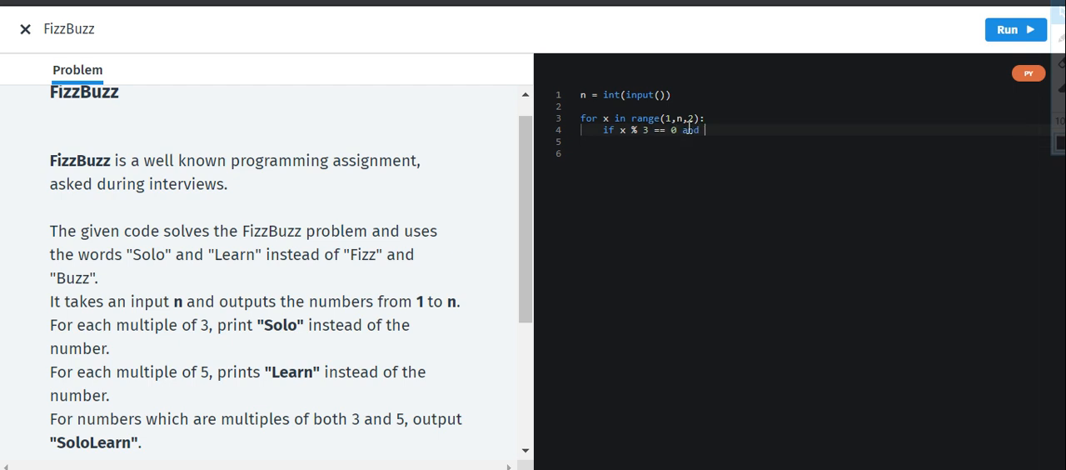
type("x % 5")
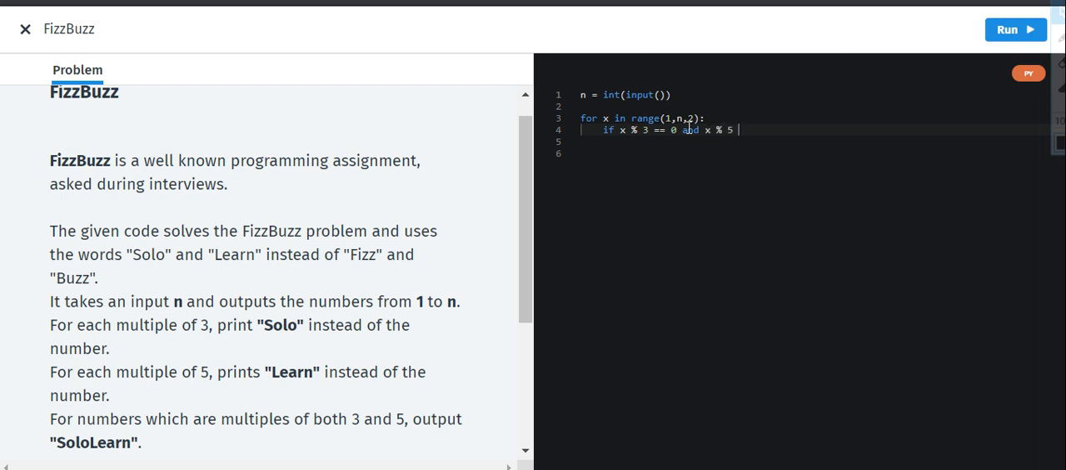
type("== 0")
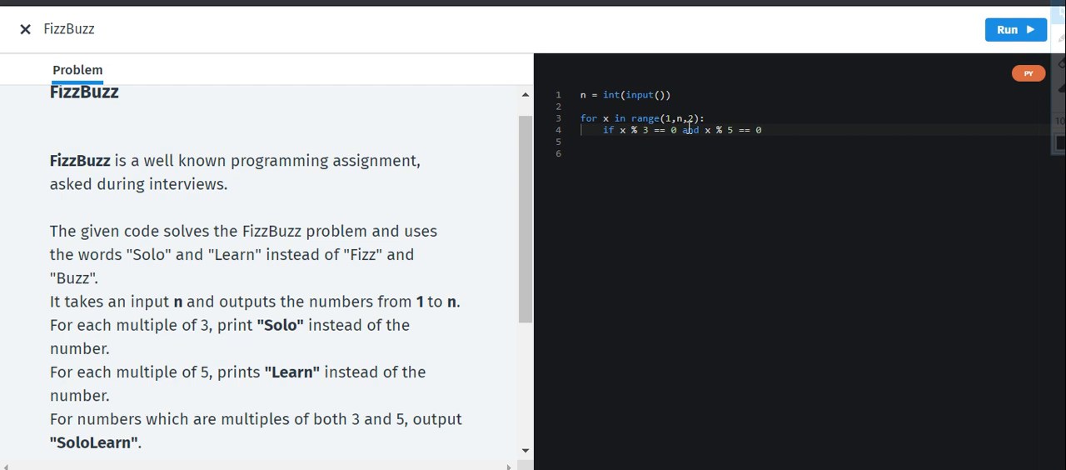
type(":")
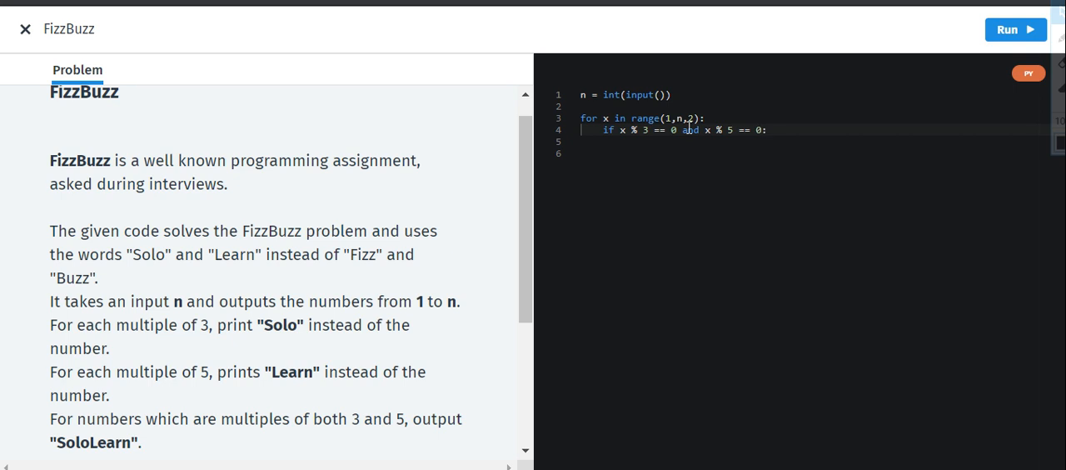
Add print("Sololearn") as the if body and begin the next line with elif.
key("Enter")
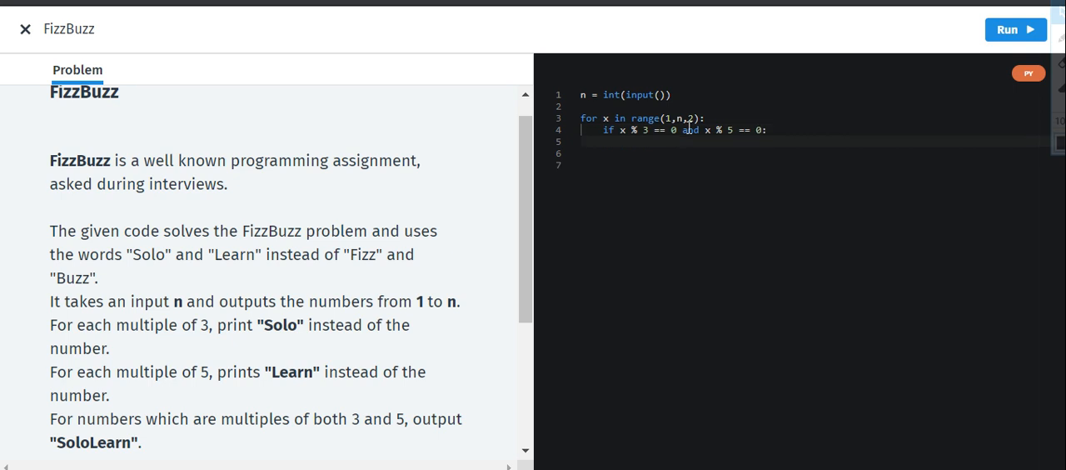
type("p")
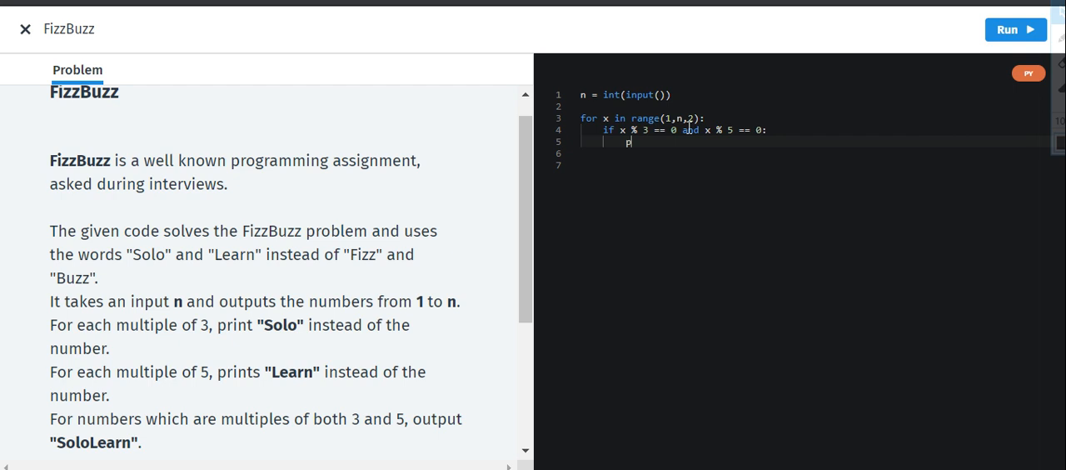
type("rint")
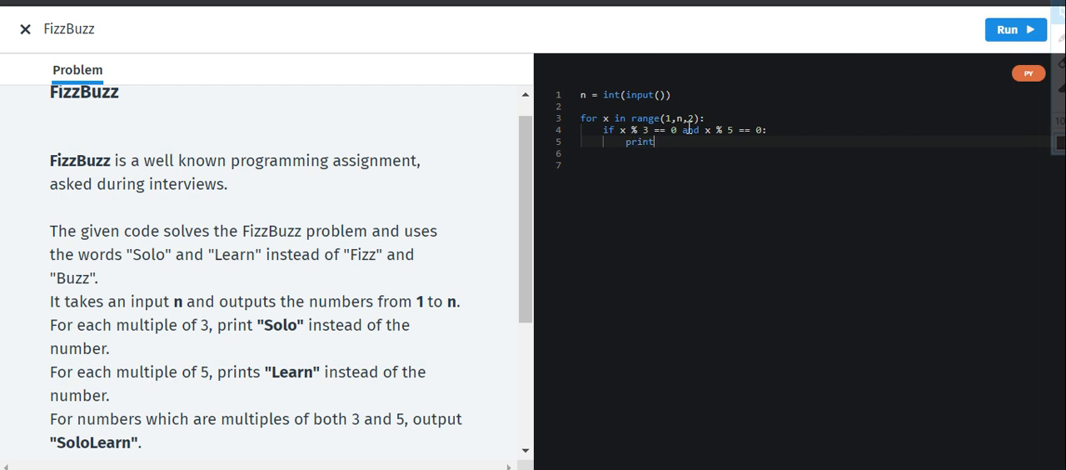
type("()")
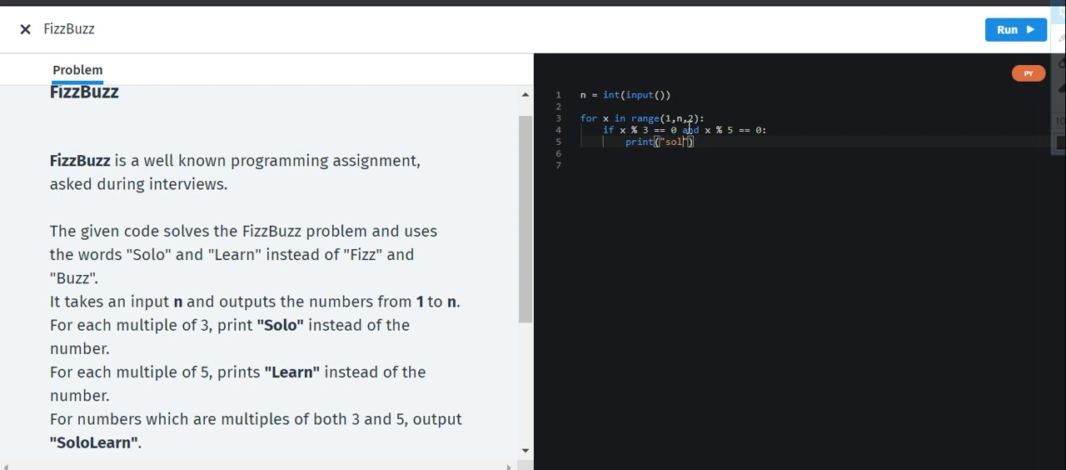
key("Backspace")
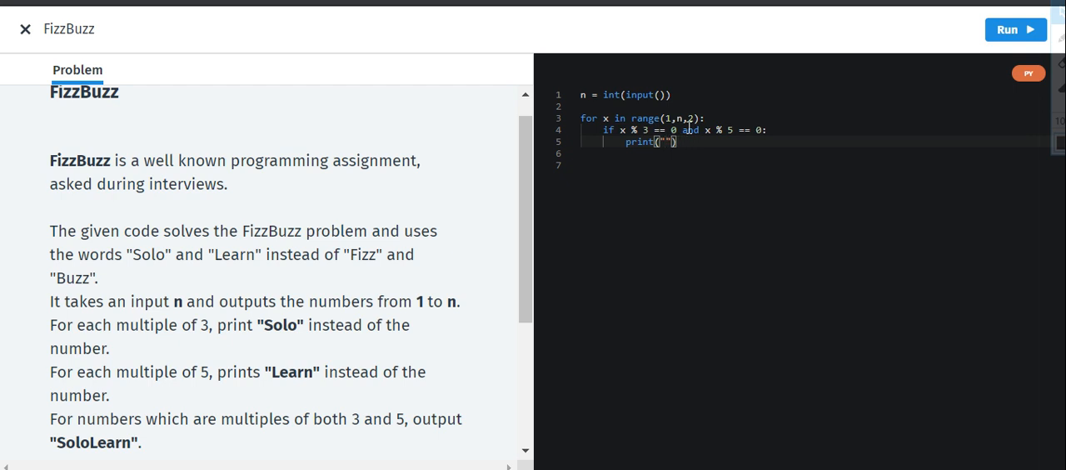
type("Solo")
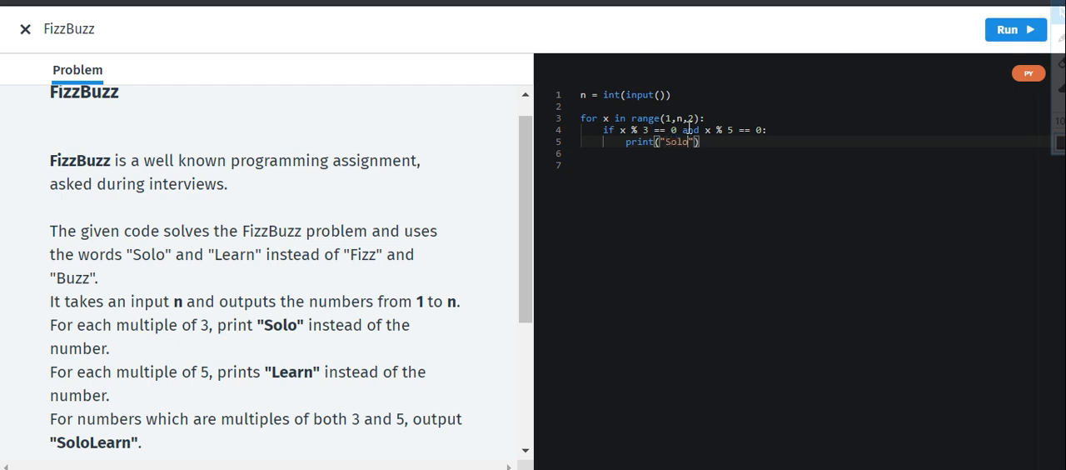
type("learn")
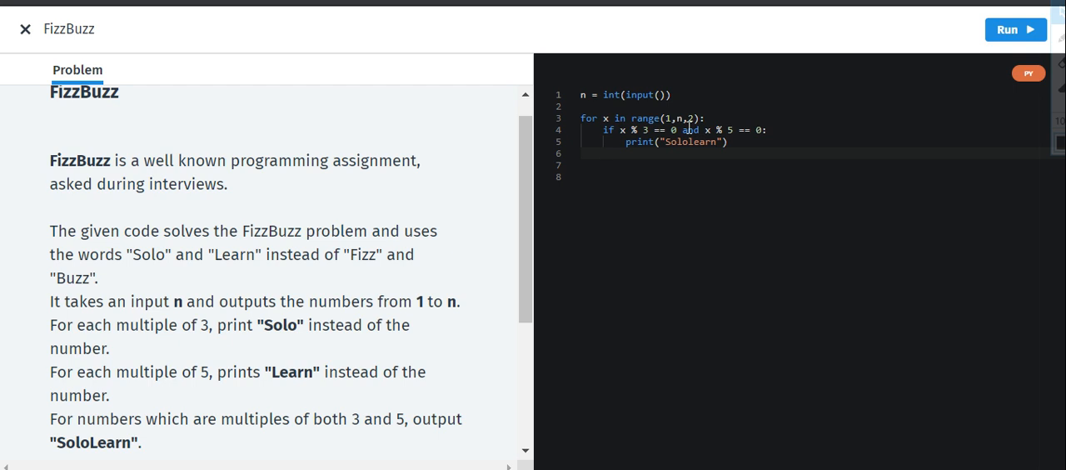
type("elif")
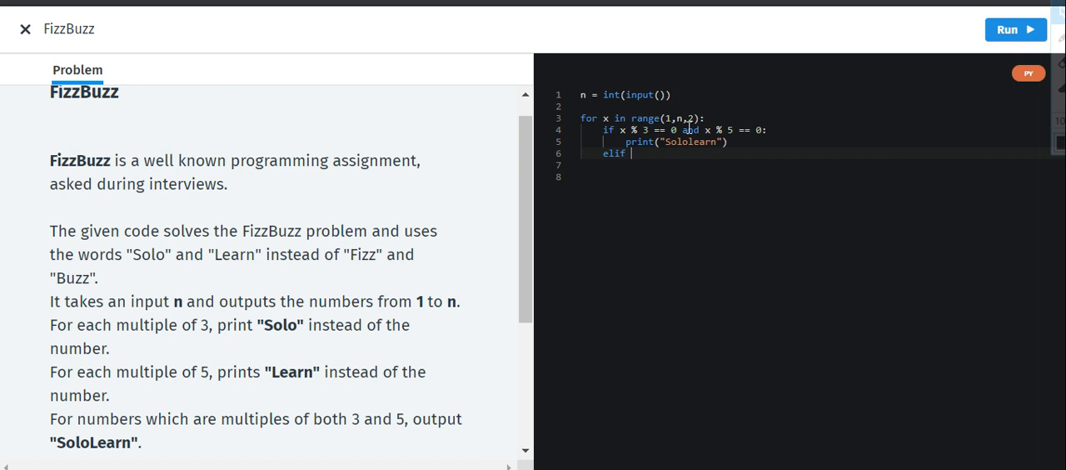
Add elif x % 3 == 0: printing "Solo", then elif x % 5 == 0: for "Learn".
type("x %")
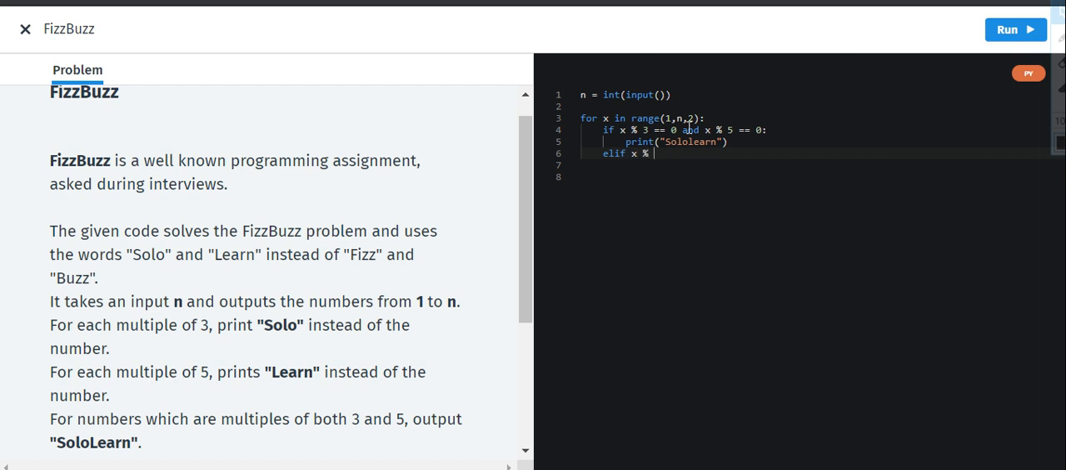
type("3 ==")
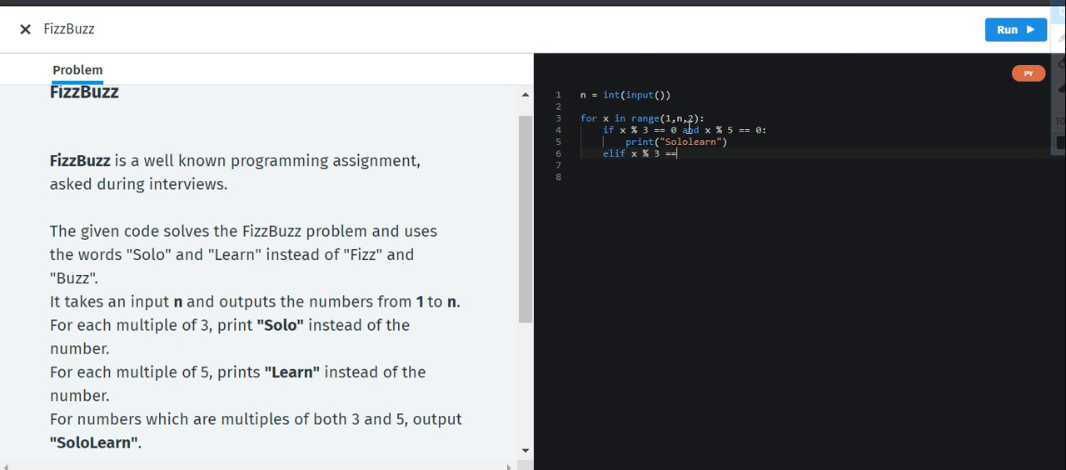
type("0")
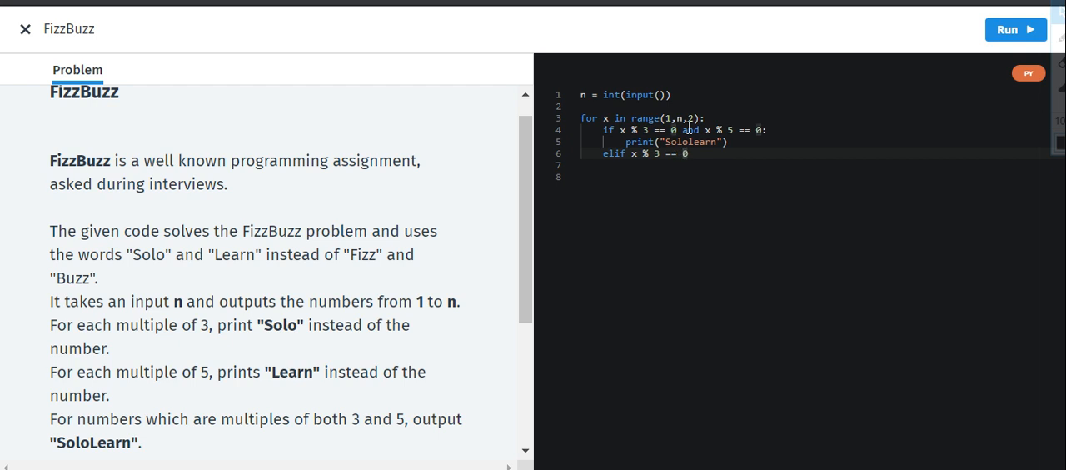
type(":")
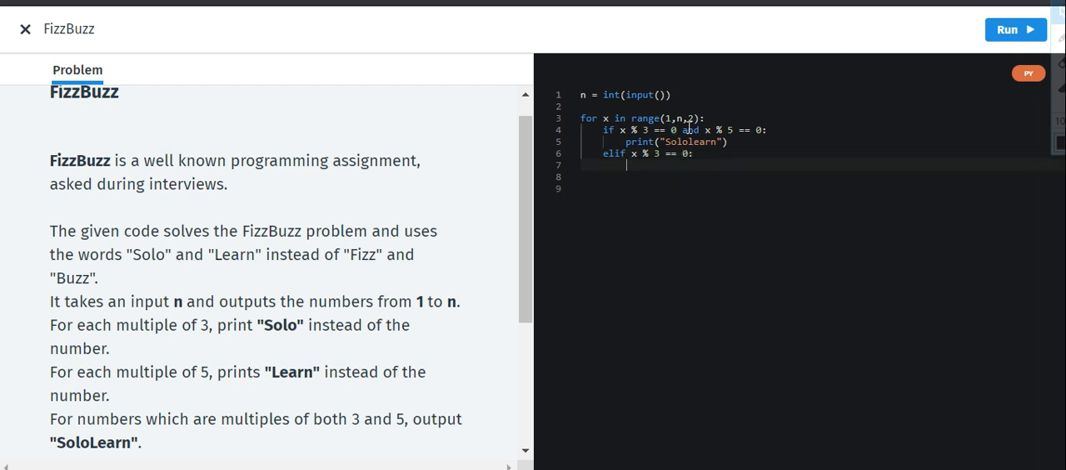
type("p")
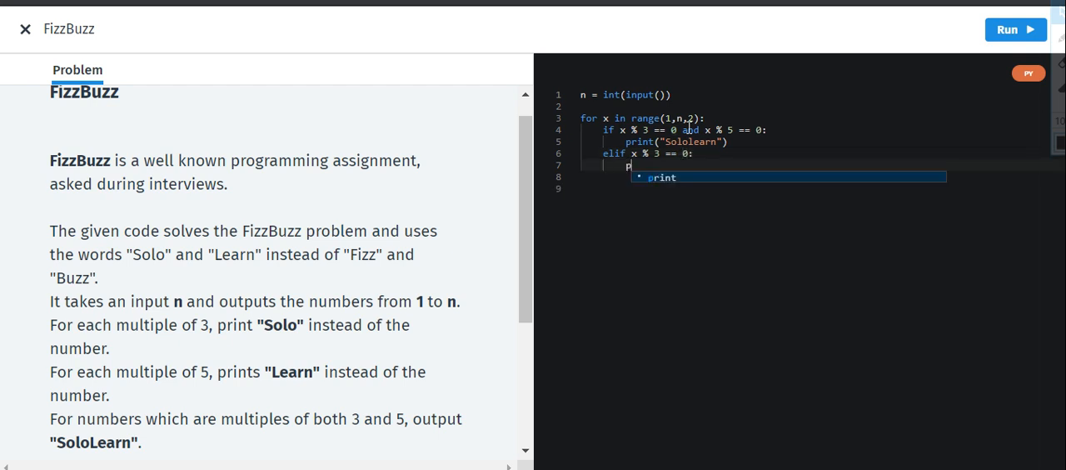
type("rint")
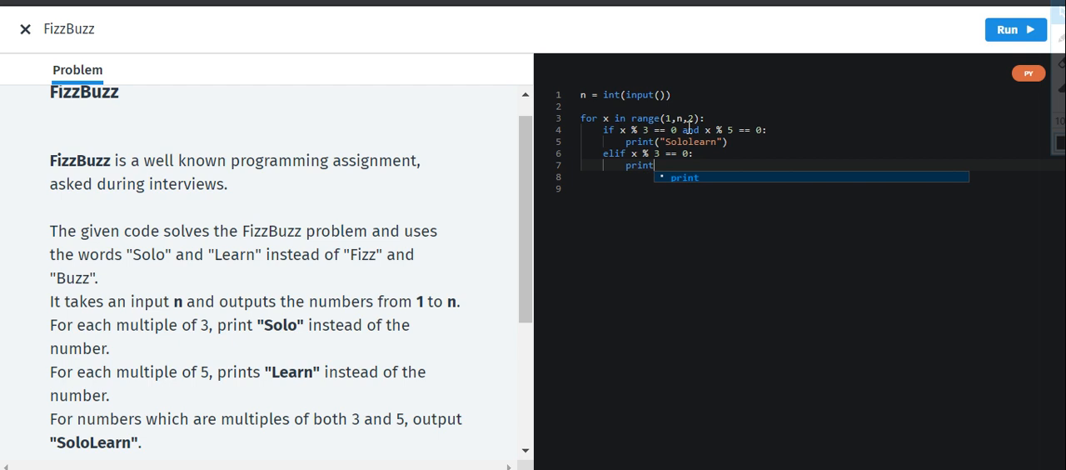
type("(\"")
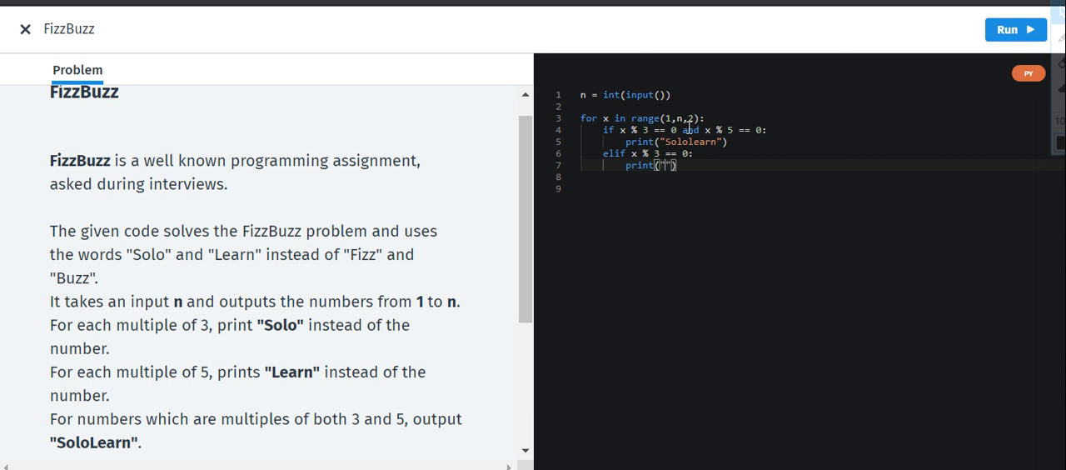
type("SA")
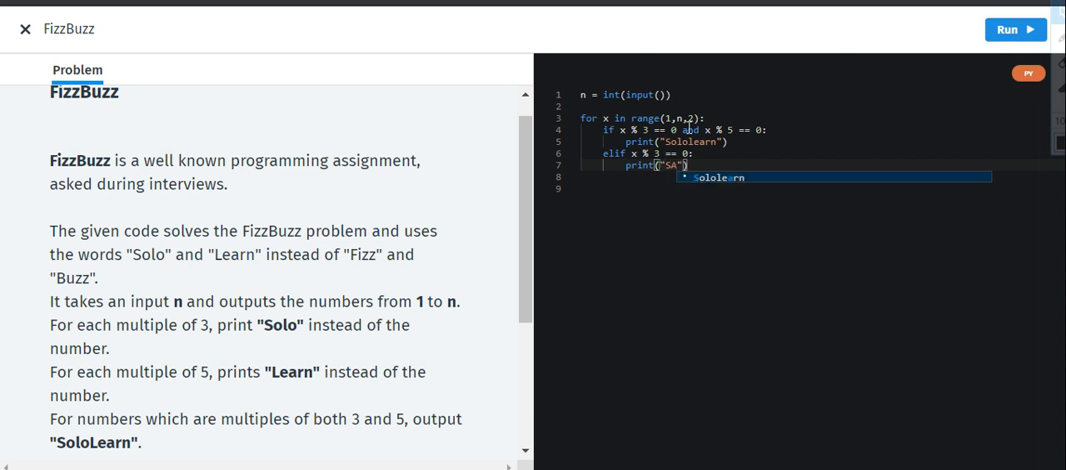
type("Solo")
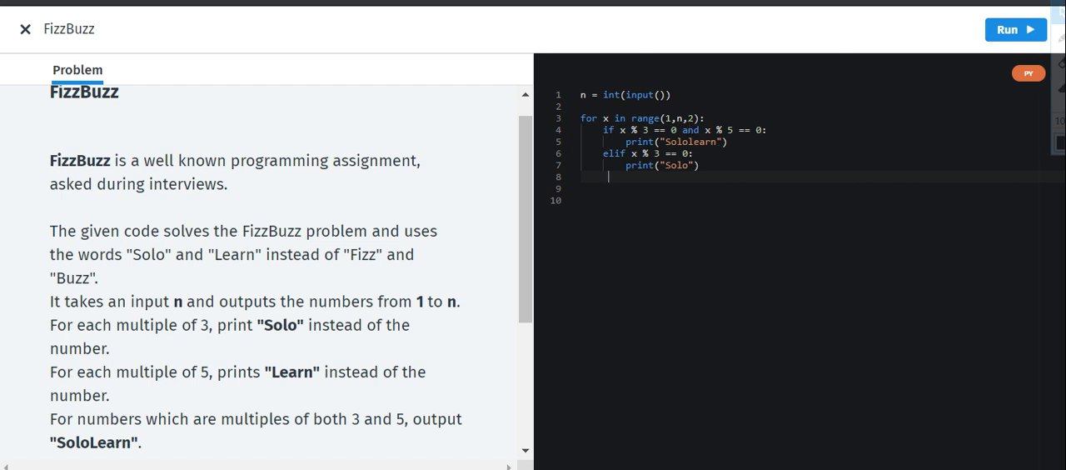
type("elif x % 5 == 0:")
left_click(821, 188)
type("print(\"Learn")
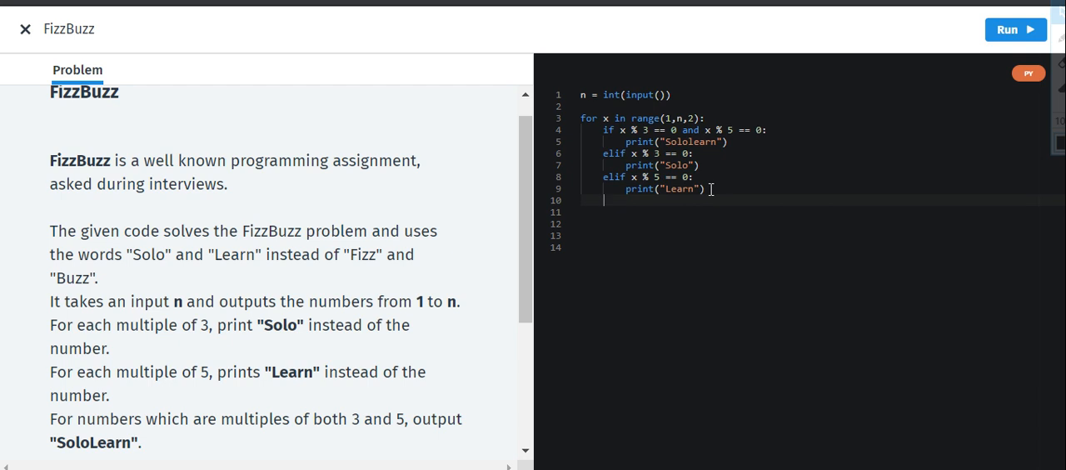
Finish with else: print(x) and run the code against the test cases.
type("else")
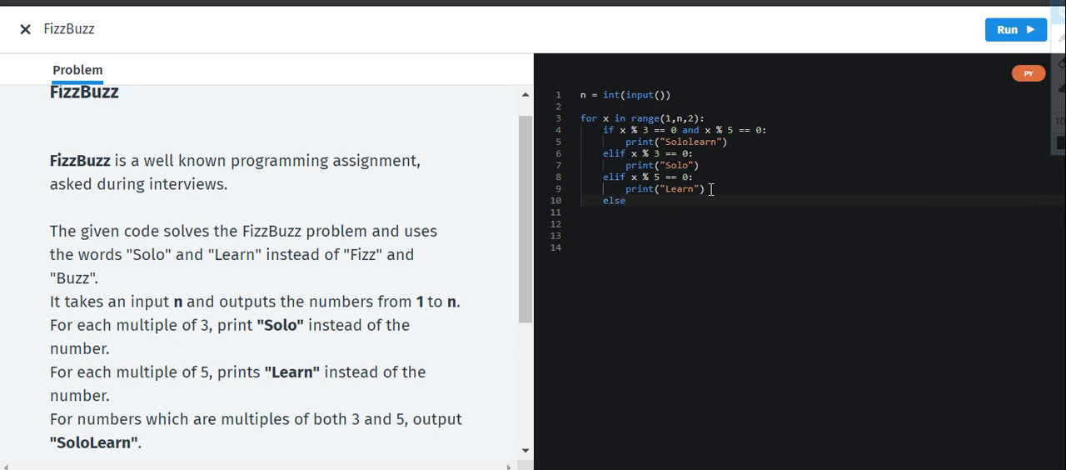
type(":")
type("print(")
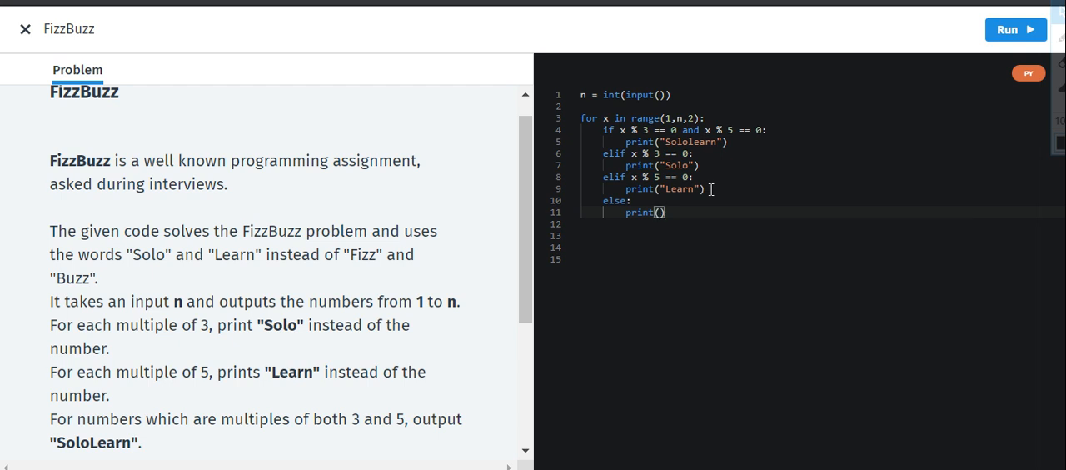
type("x")
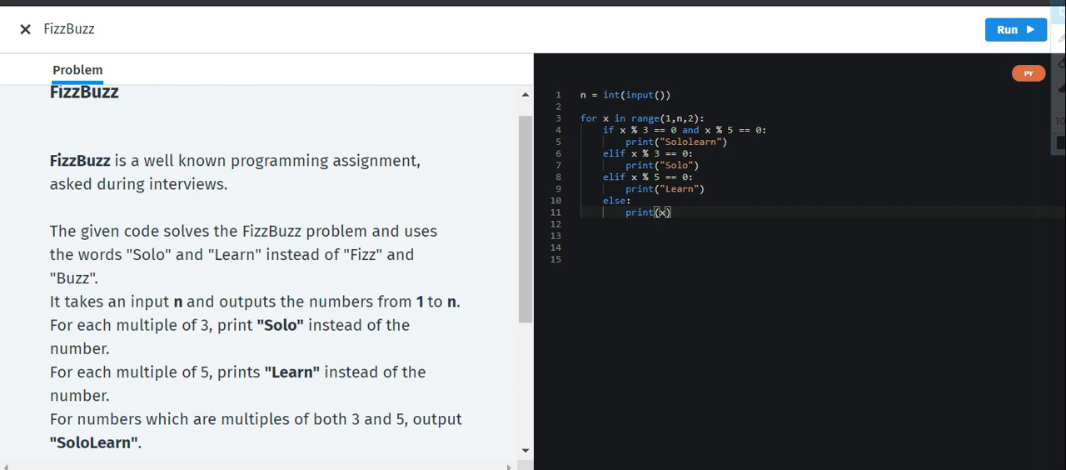
left_click(1016, 29)
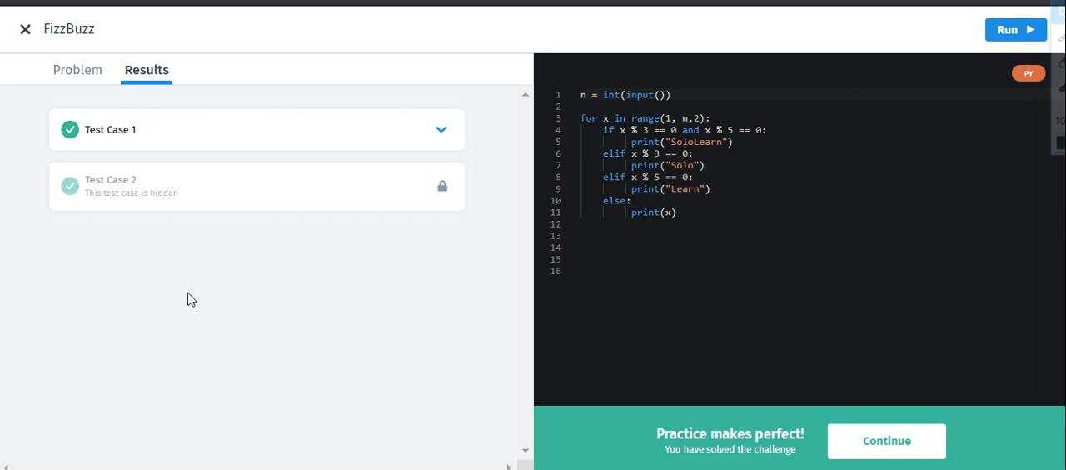
mouse_move(433, 133)
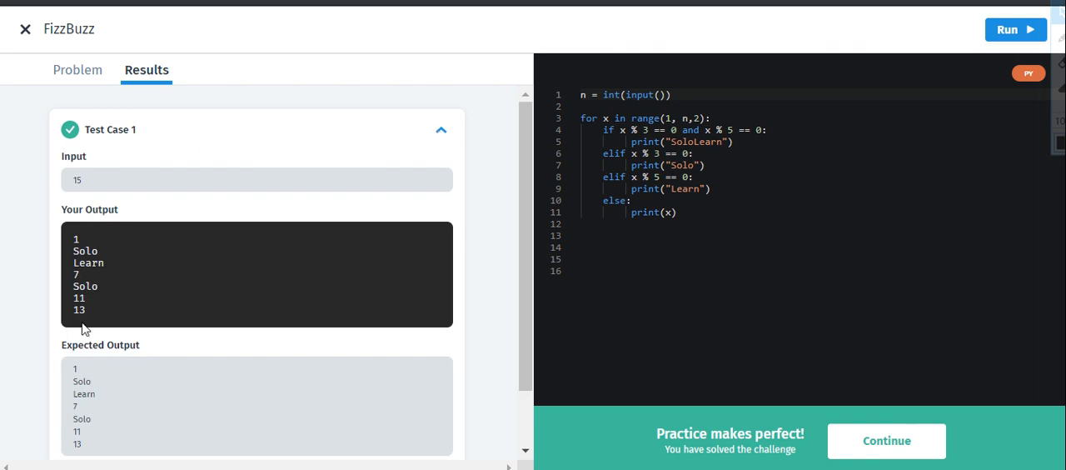
mouse_move(90, 244)
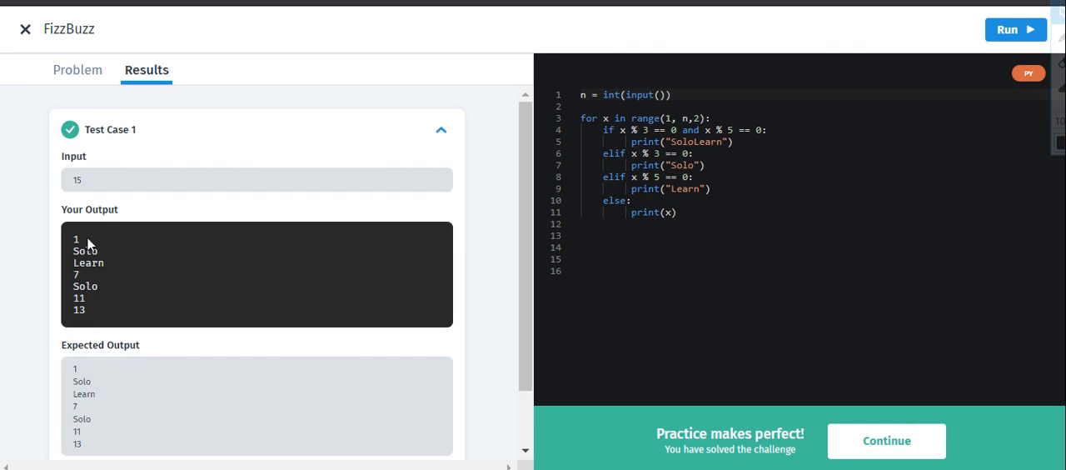
mouse_move(111, 277)
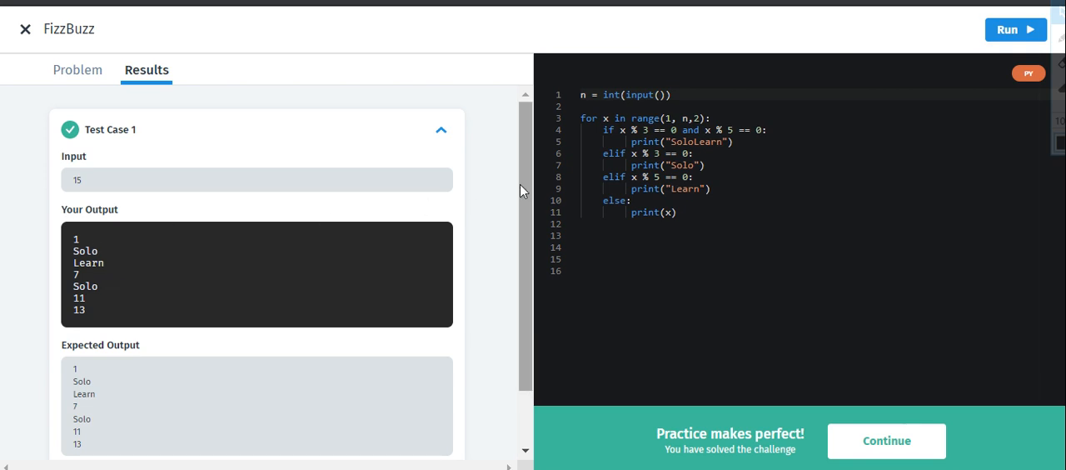
Scroll down the Results tab to view Test Case 1's output against the expected output.
scroll("down", 3)
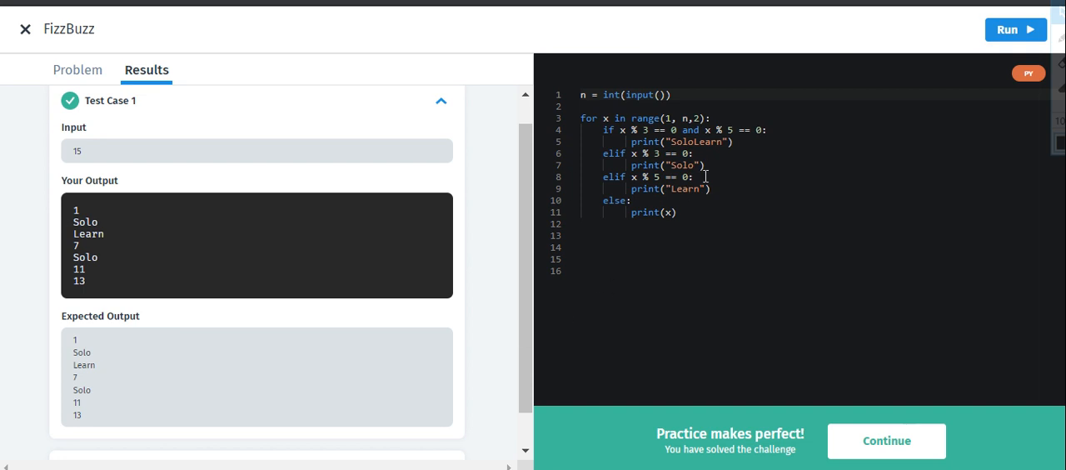
mouse_move(698, 207)
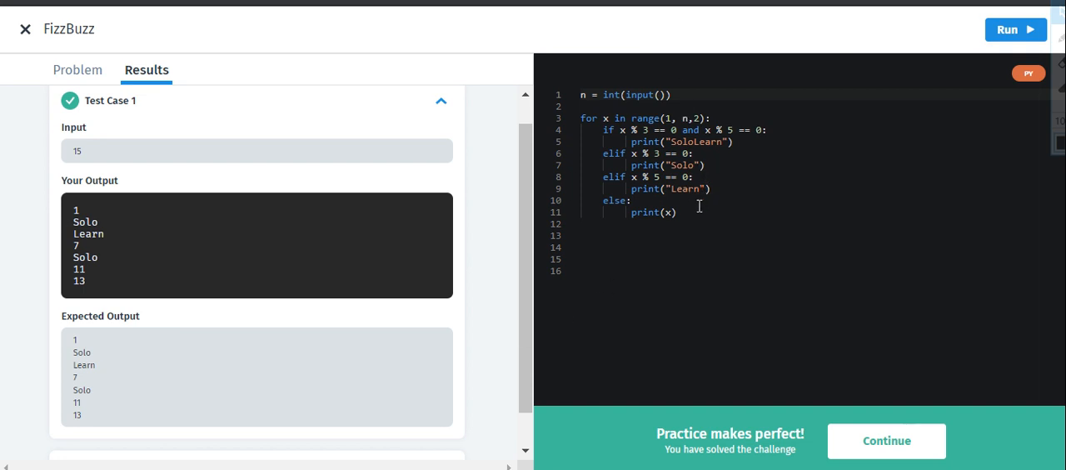
mouse_move(694, 194)
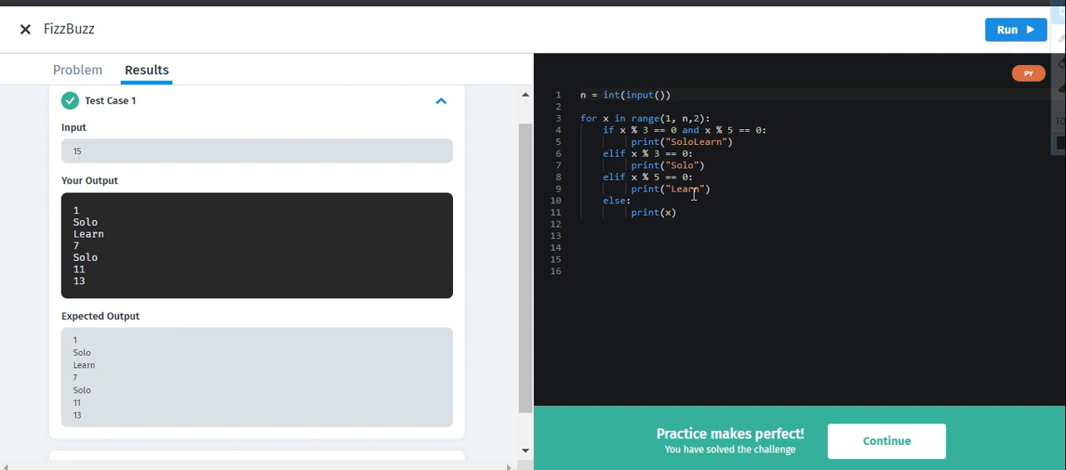